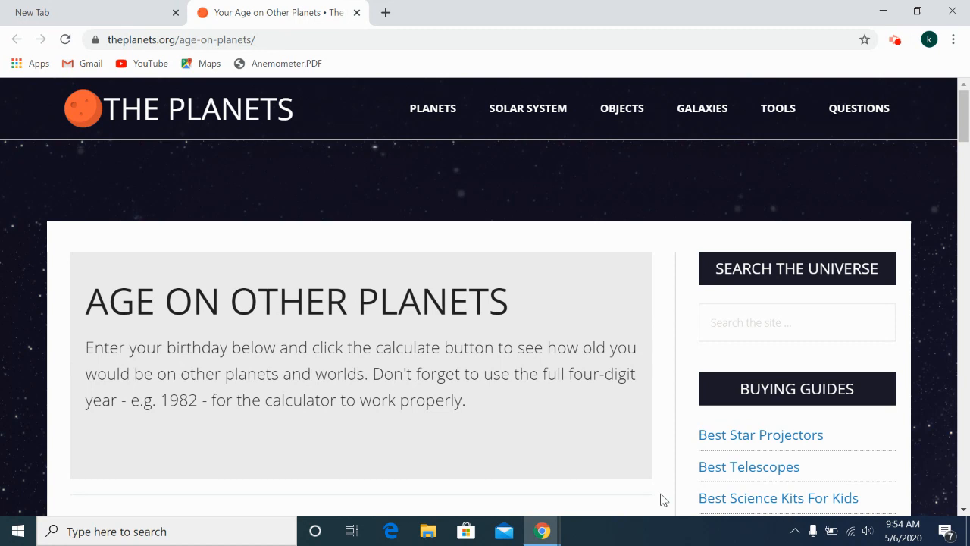
pyautogui.moveTo(161, 354)
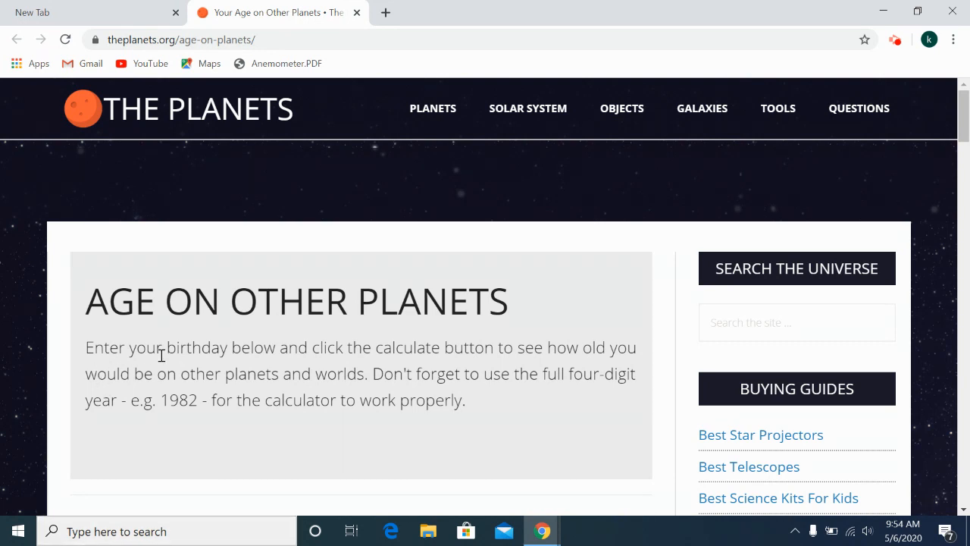
pyautogui.moveTo(356, 355)
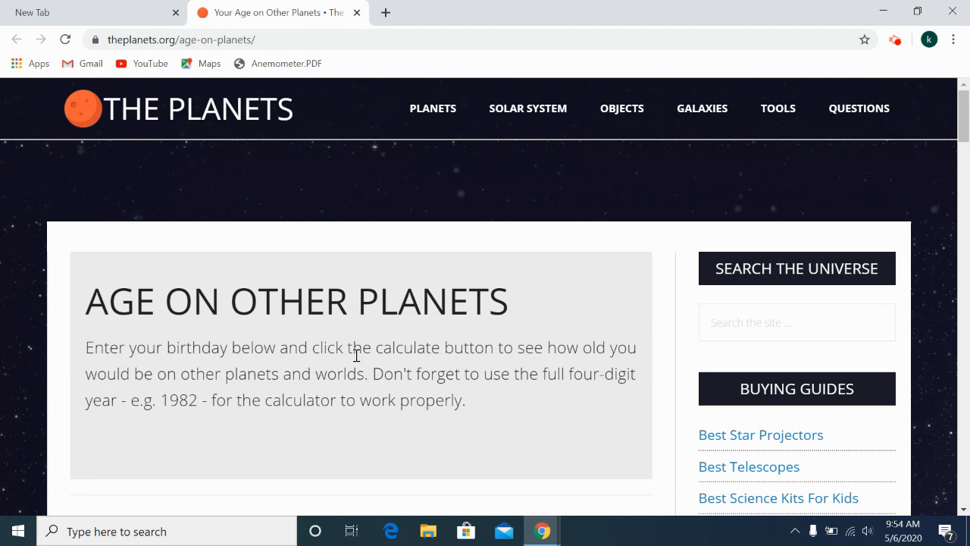
pyautogui.moveTo(614, 358)
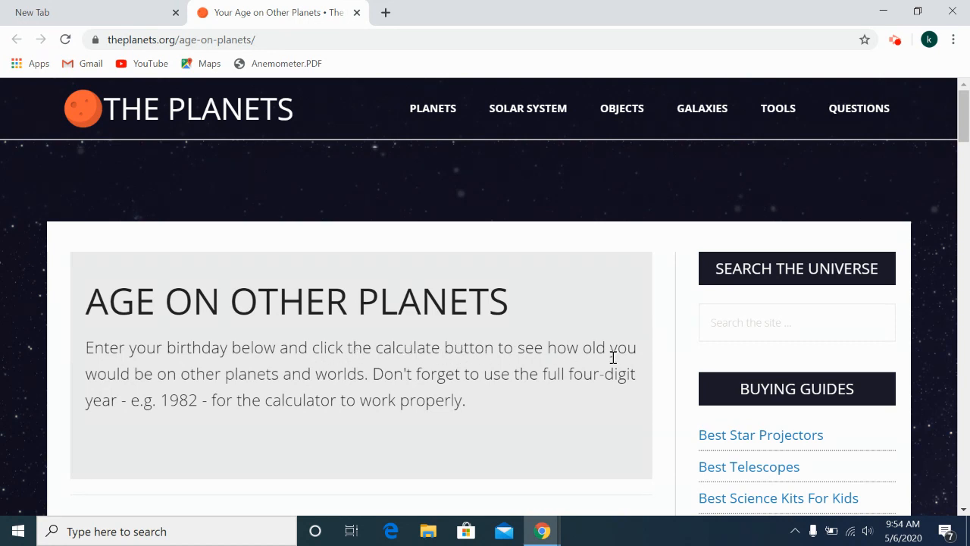
pyautogui.moveTo(342, 370)
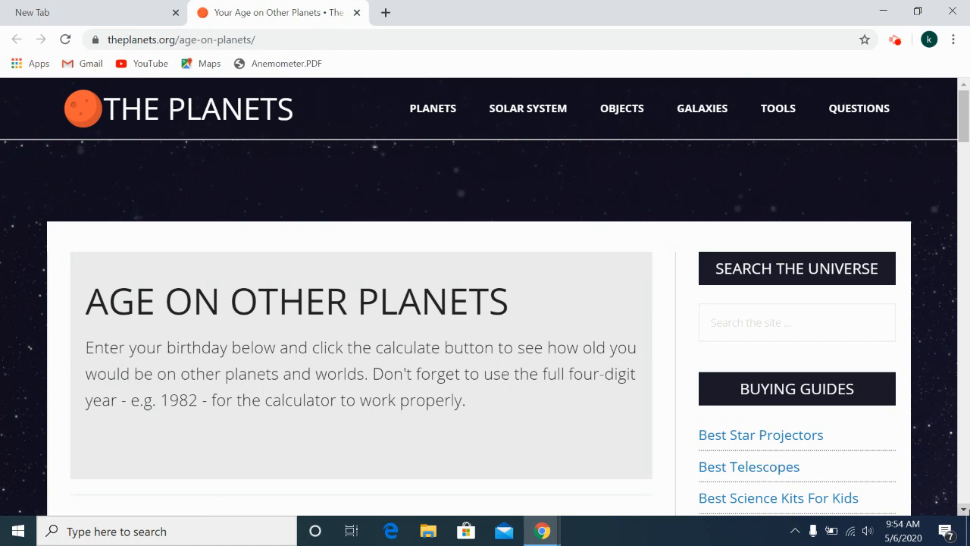
pyautogui.scroll(-3)
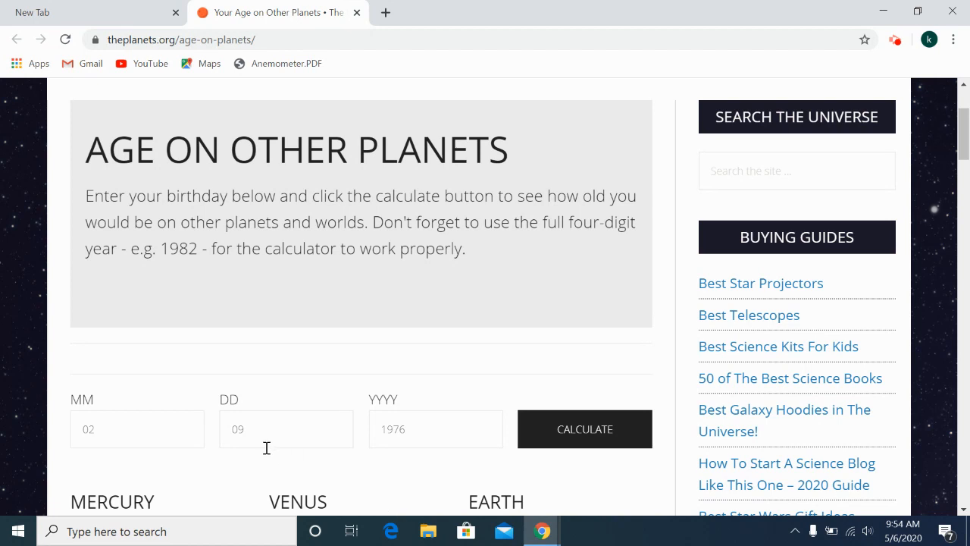
pyautogui.moveTo(224, 400)
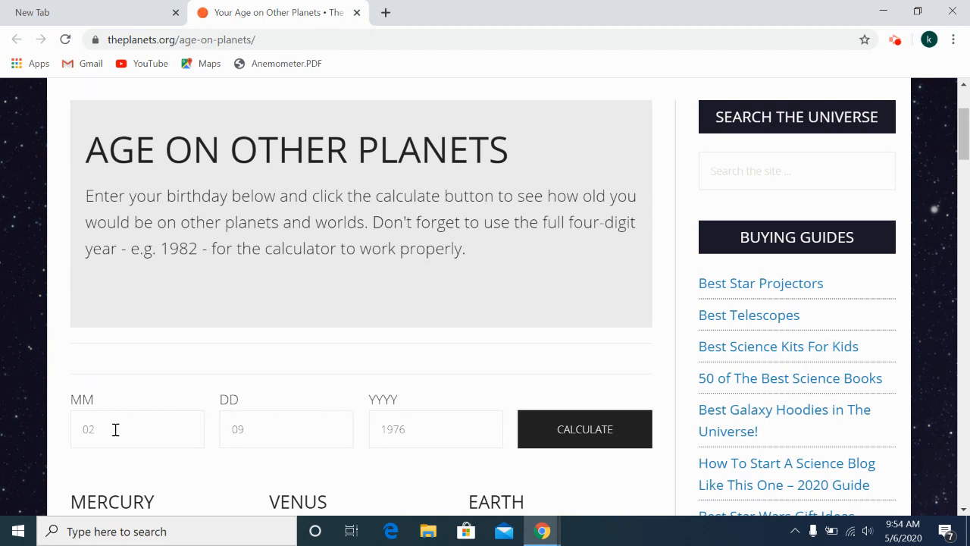
pyautogui.moveTo(106, 431)
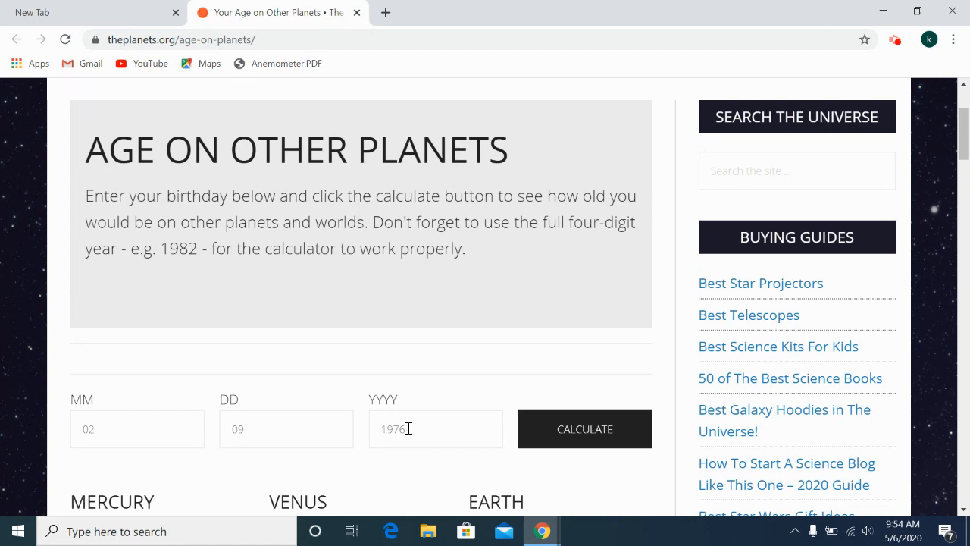
pyautogui.moveTo(585, 419)
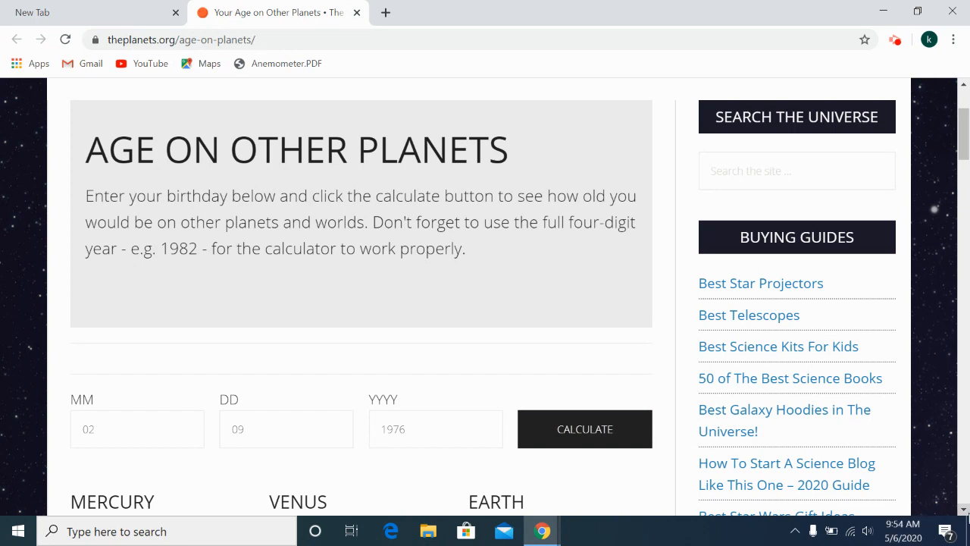
pyautogui.scroll(-3)
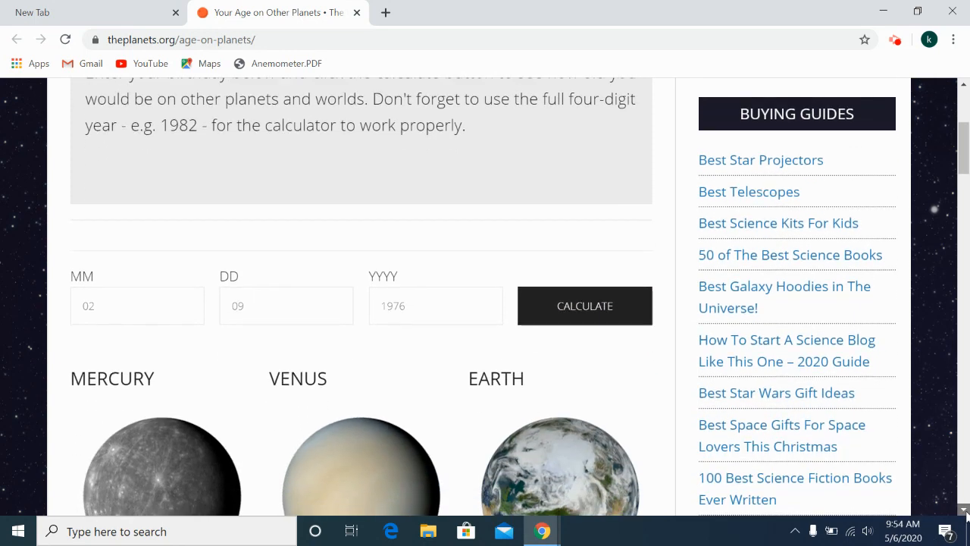
pyautogui.scroll(-3)
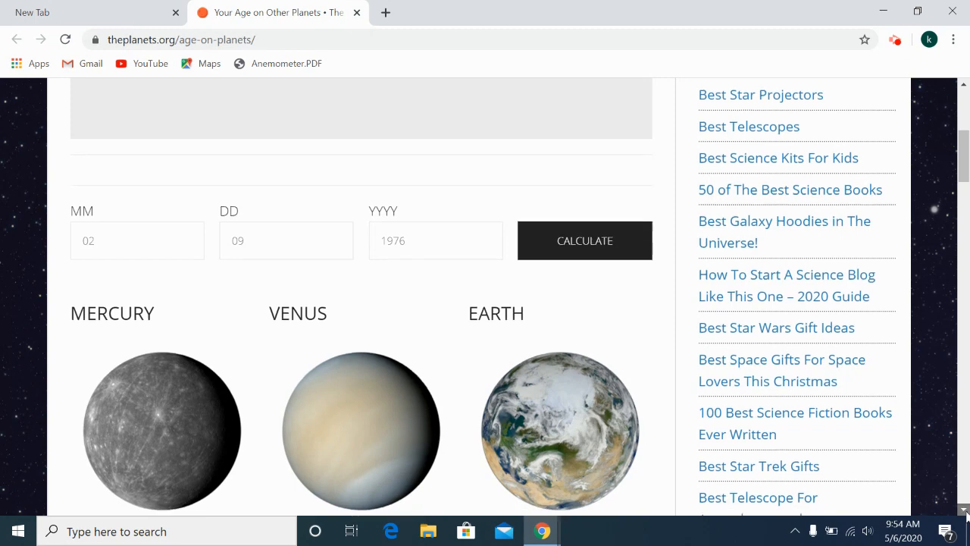
pyautogui.scroll(-3)
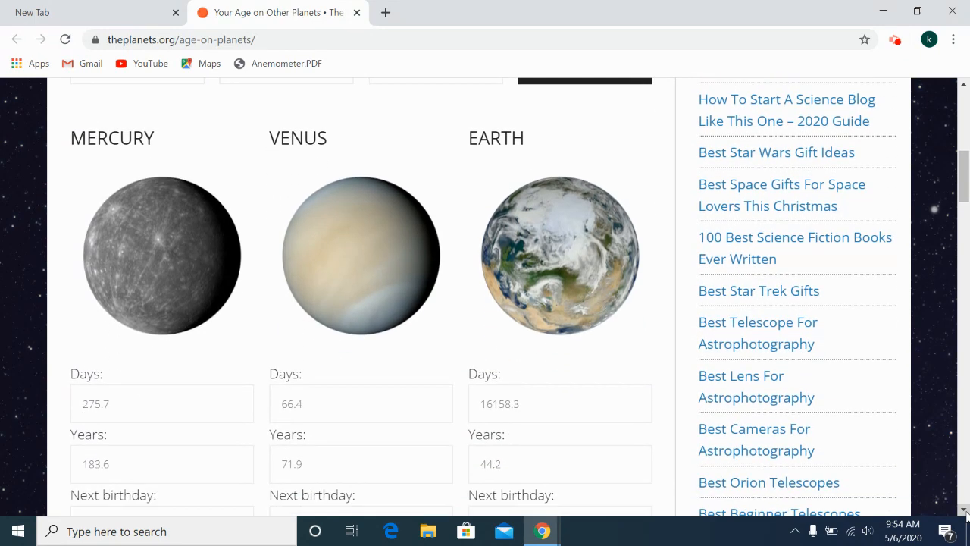
pyautogui.scroll(-3)
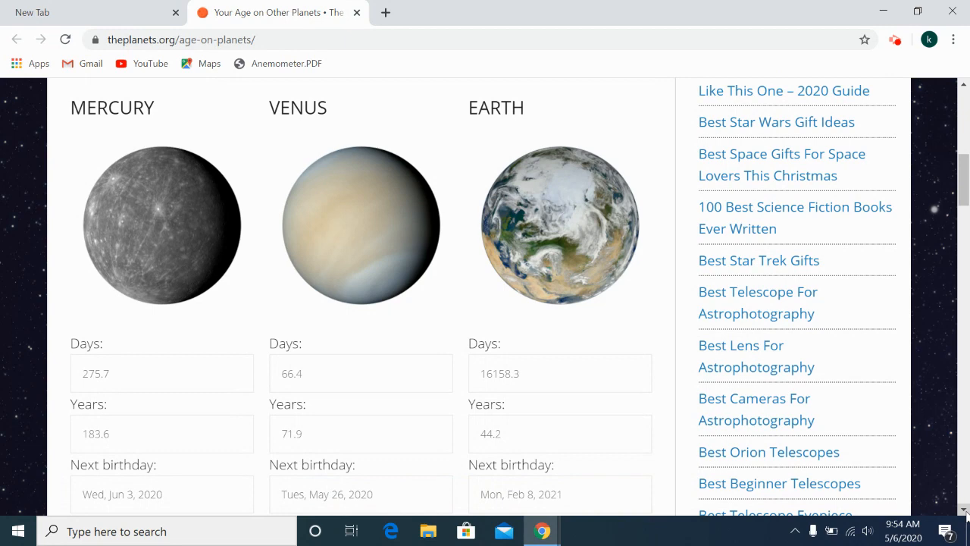
pyautogui.scroll(-3)
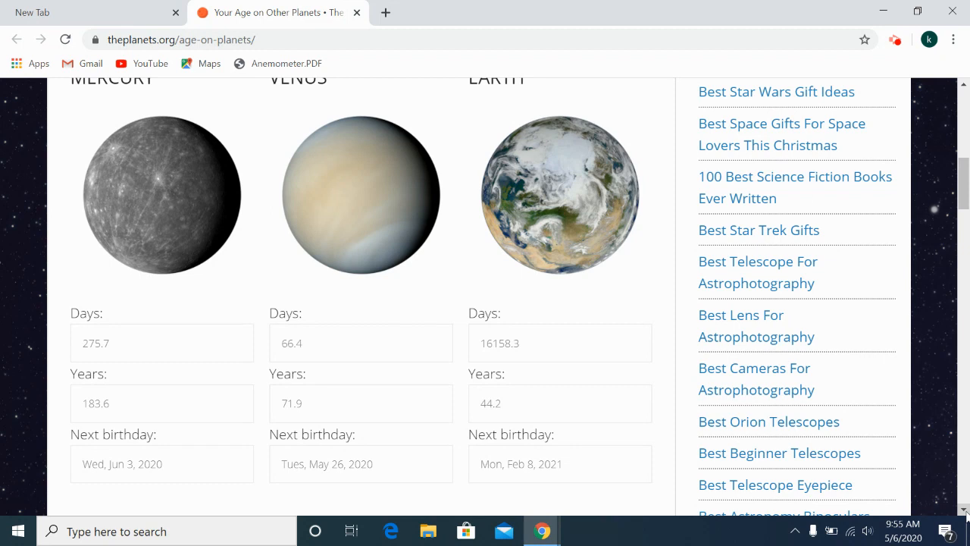
pyautogui.scroll(-3)
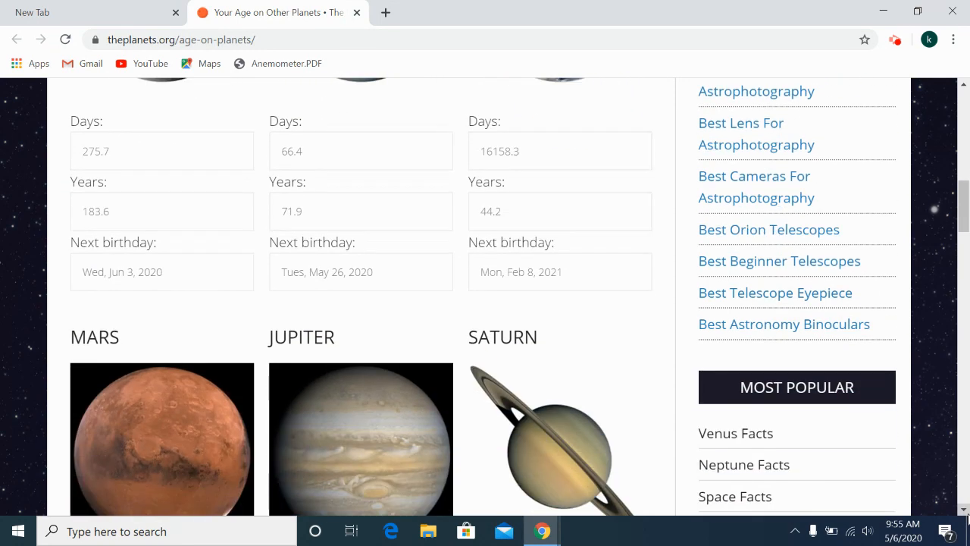
pyautogui.scroll(-3)
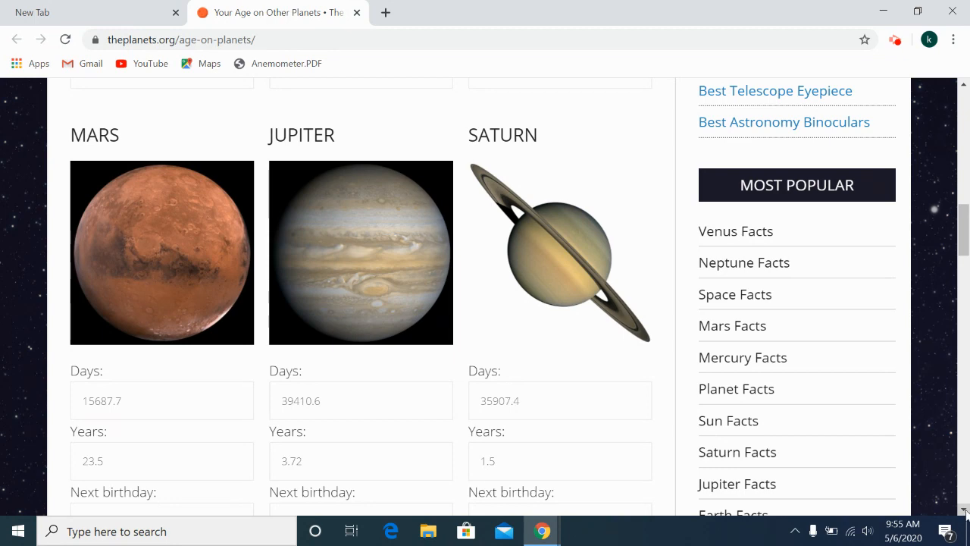
pyautogui.scroll(-3)
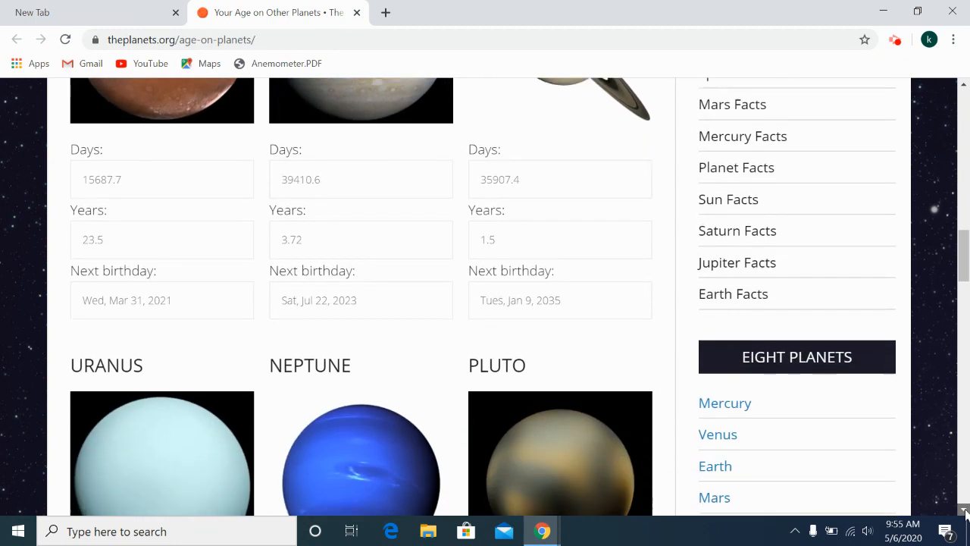
pyautogui.scroll(-3)
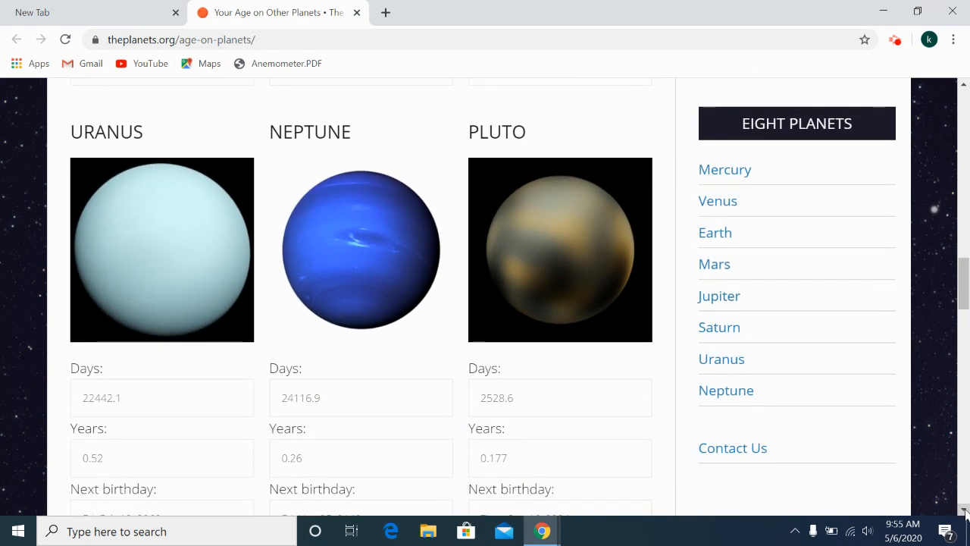
pyautogui.scroll(-3)
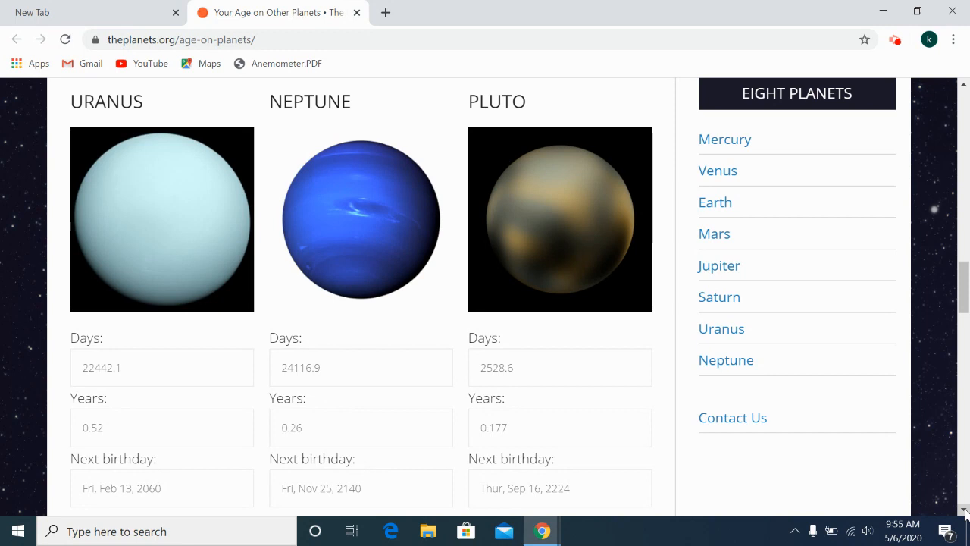
pyautogui.scroll(-3)
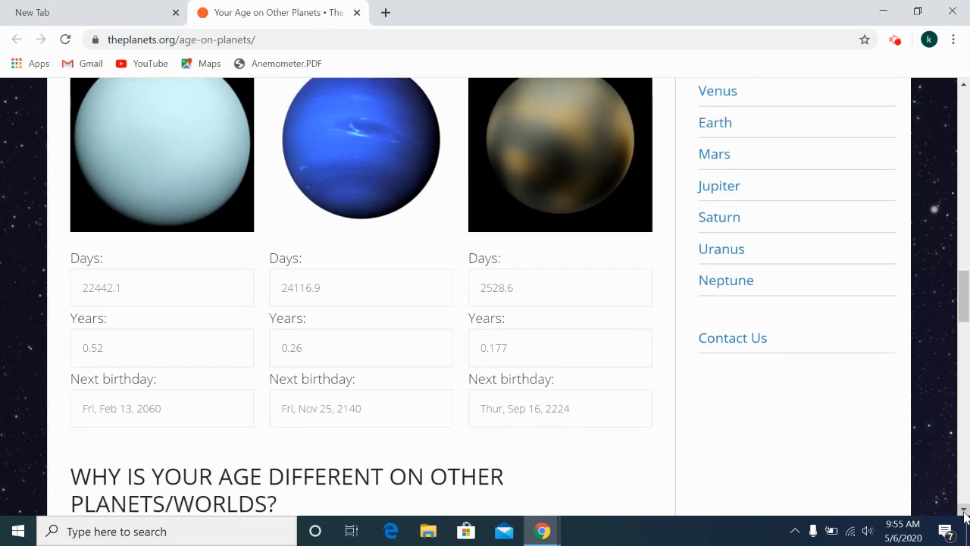
pyautogui.scroll(-3)
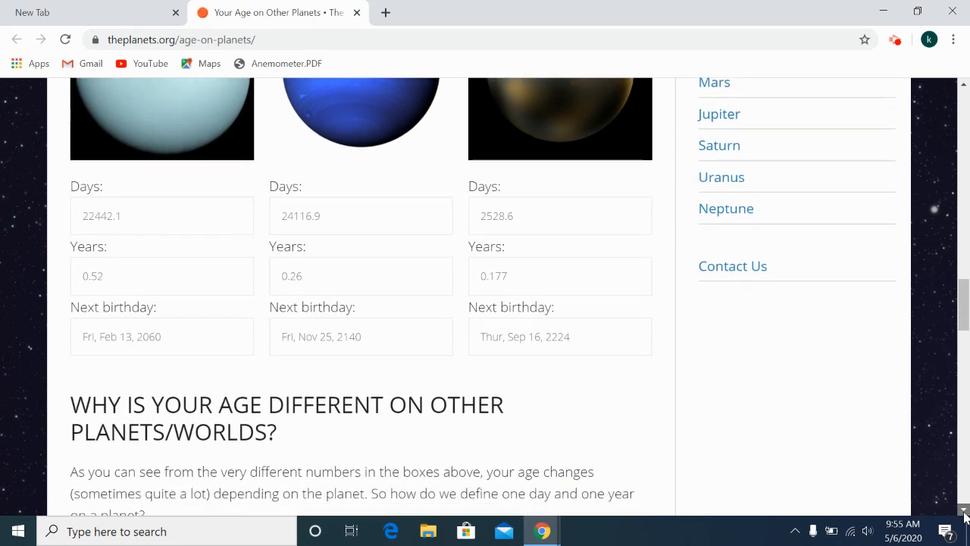
pyautogui.scroll(-3)
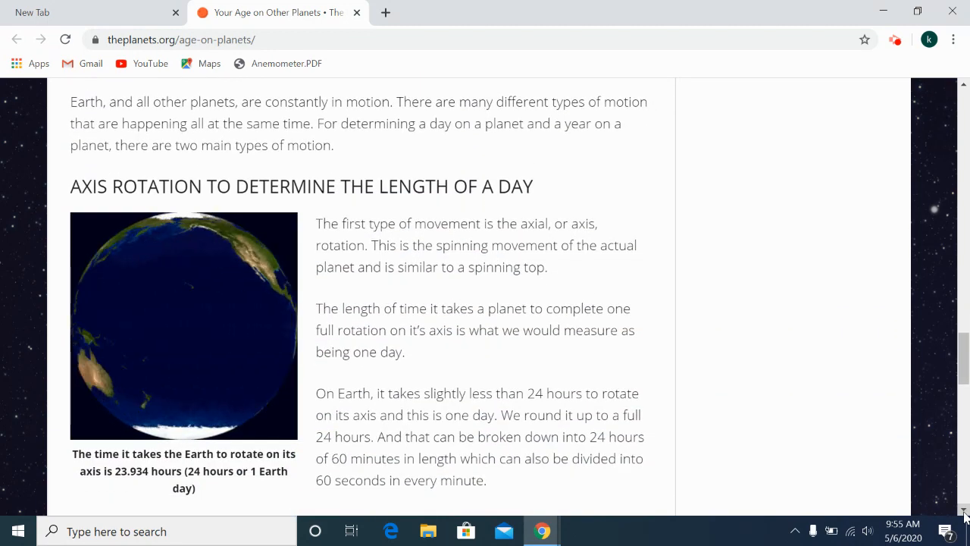
pyautogui.scroll(-3)
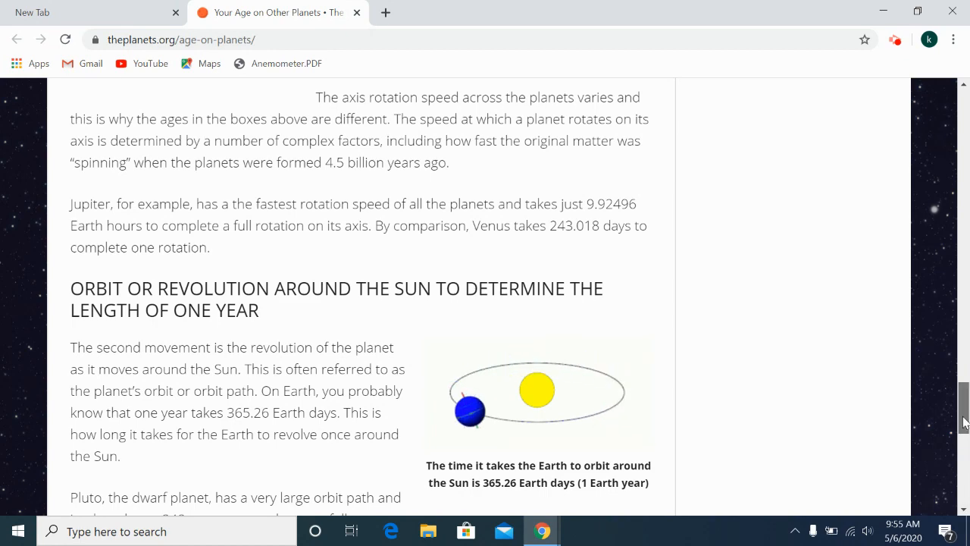
pyautogui.scroll(3)
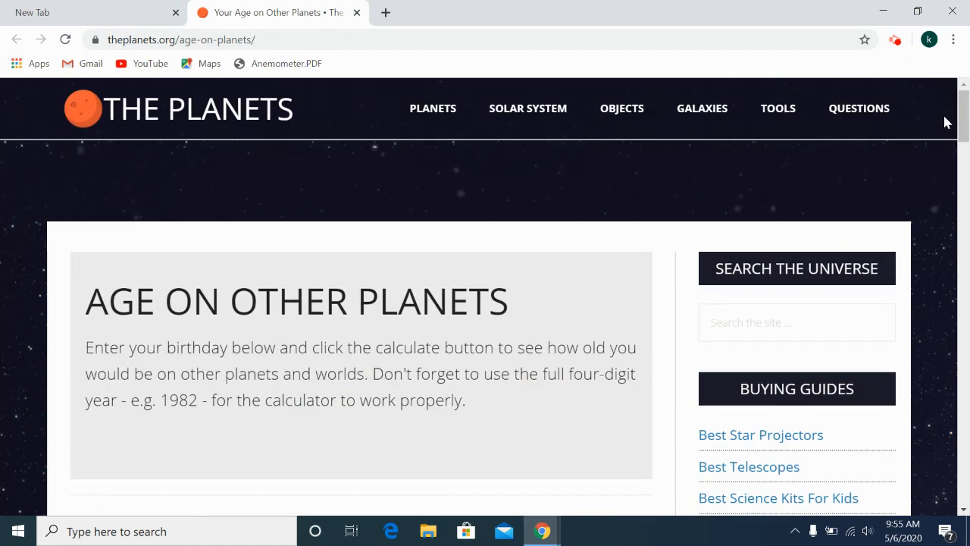